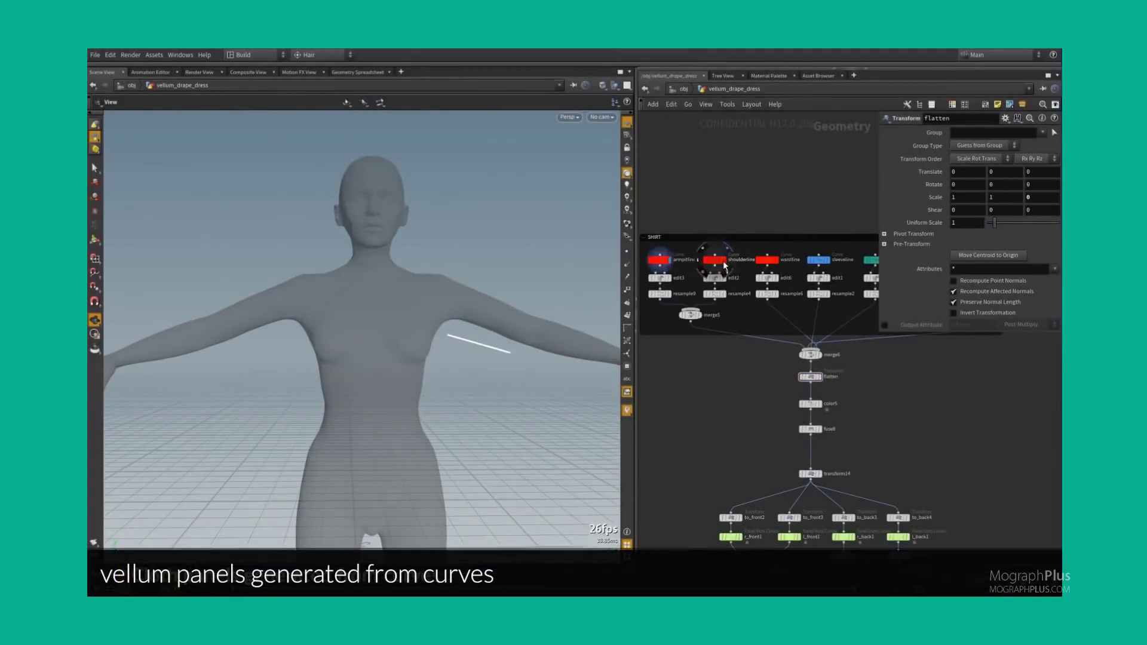
Step: Paint the concrete piece with rbdpaint, then open the box1 glass RBD Material Fracture scene
click(708, 336)
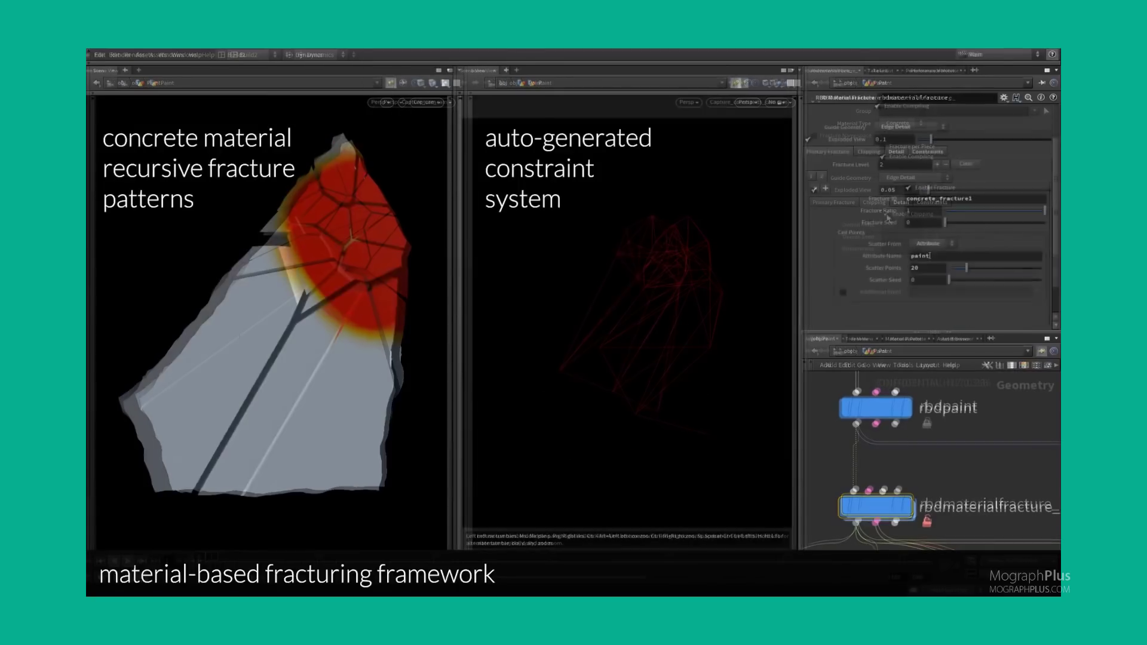
click(876, 408)
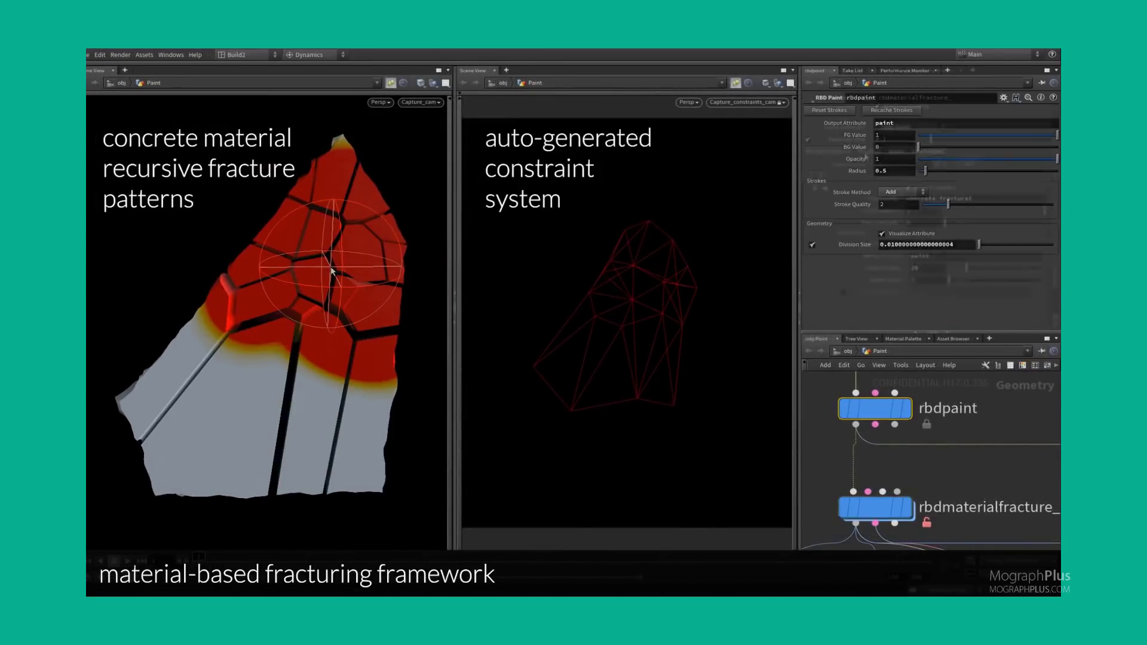
click(876, 507)
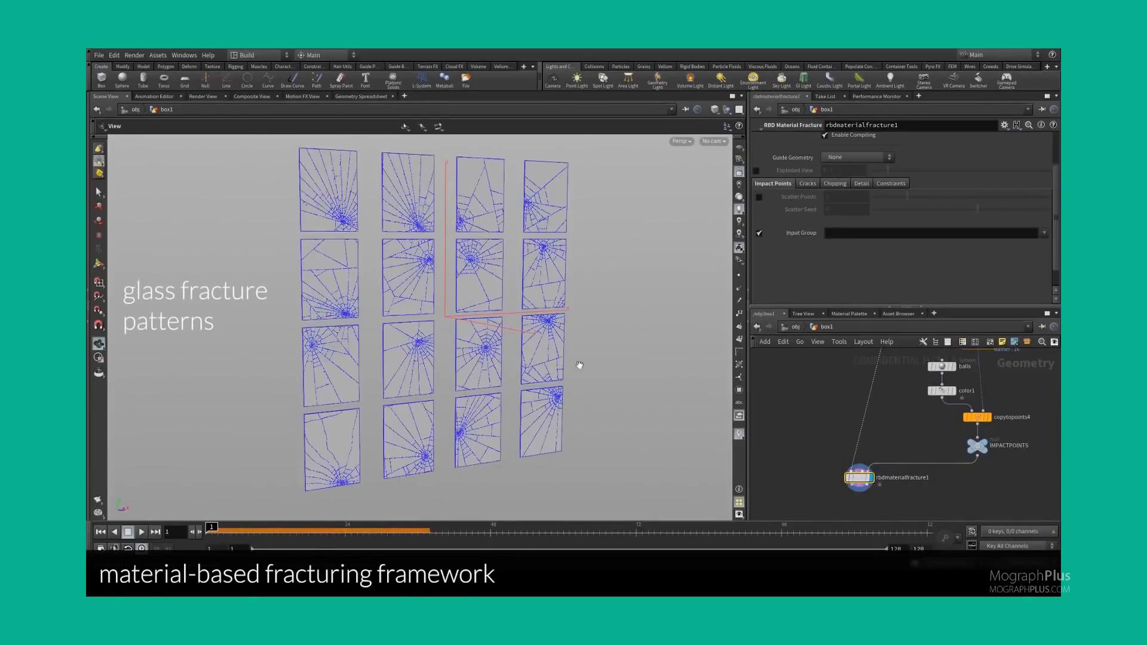
click(861, 189)
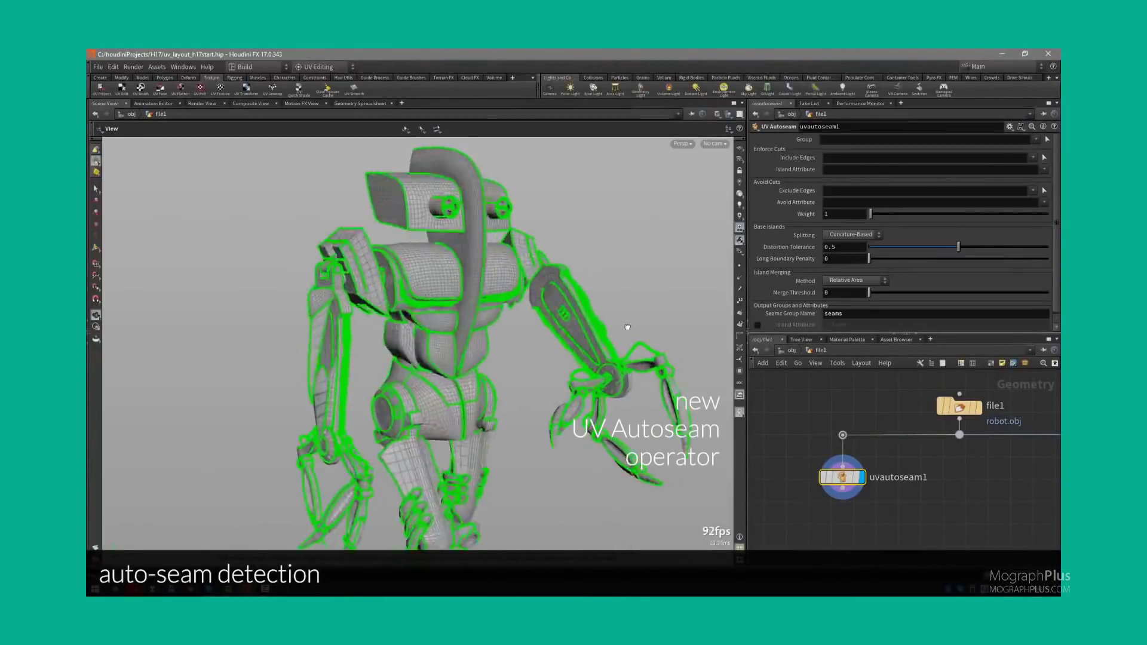
drag(959, 247, 973, 247)
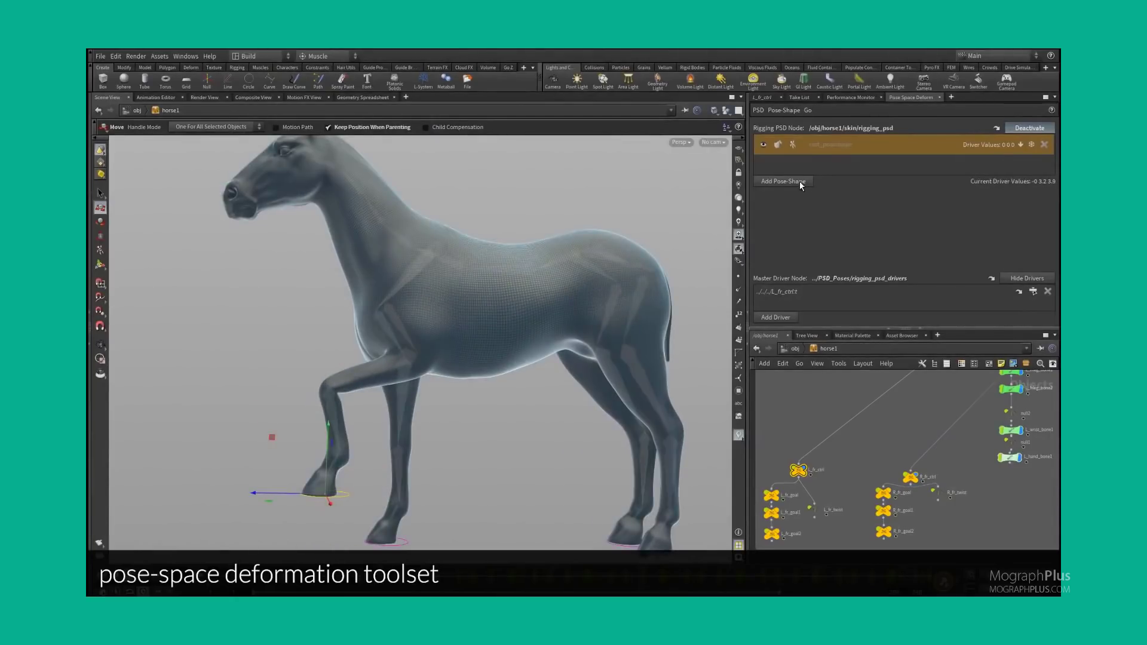
Step: Sculpt the horse's front leg with the PSD sculpt brush and press Done
click(783, 182)
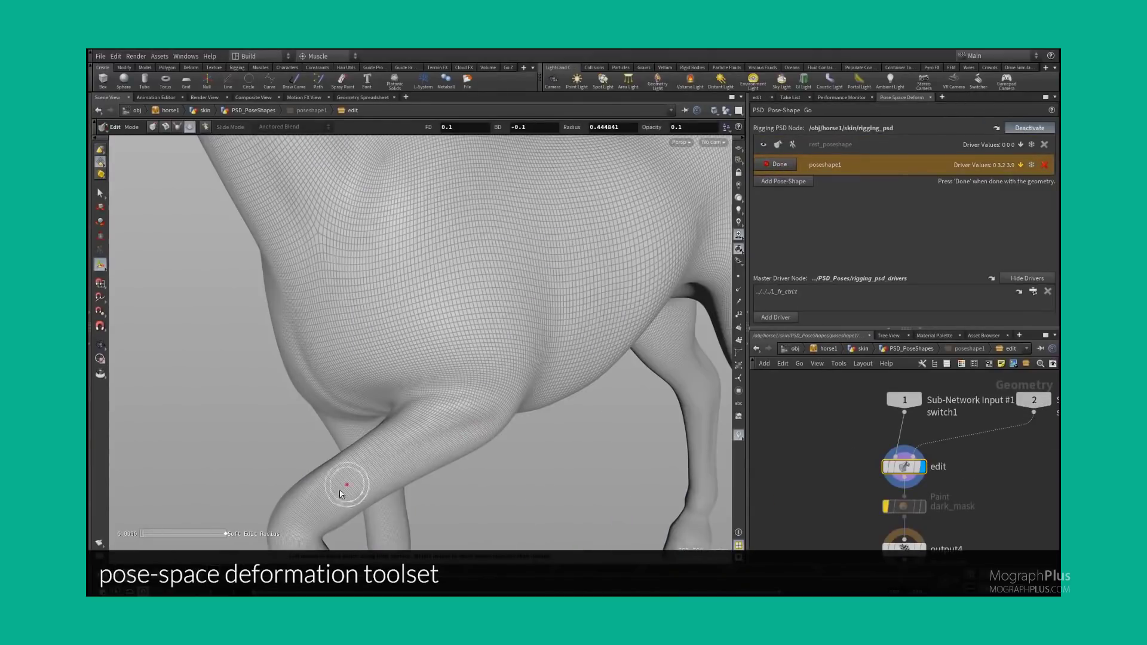
click(777, 164)
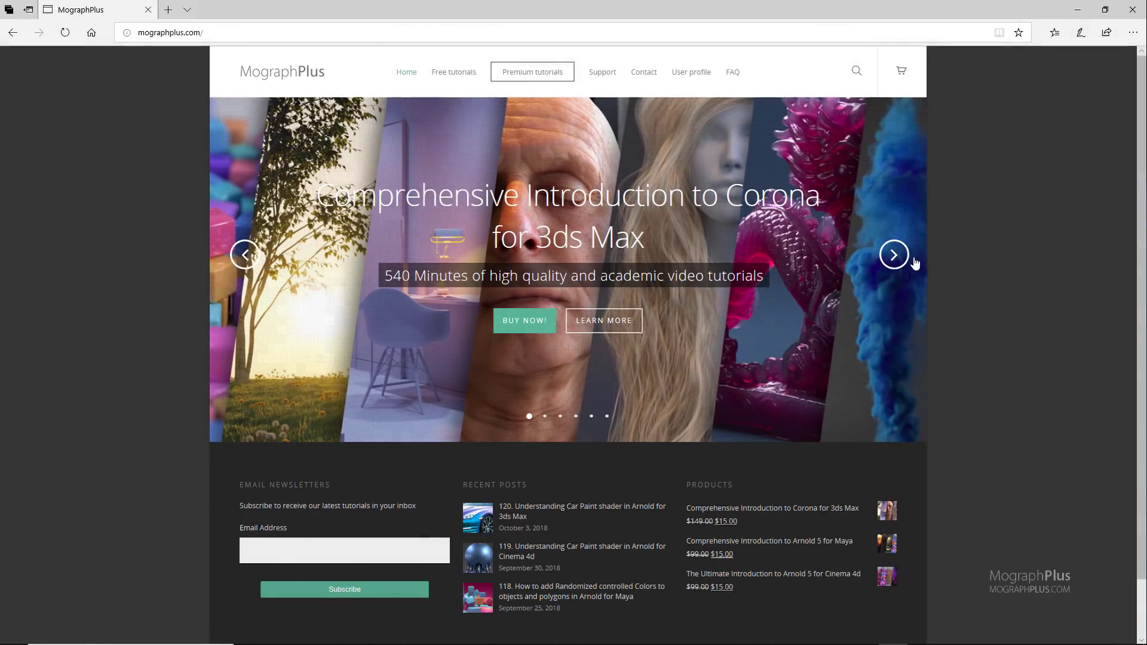
Step: Advance the carousel past Arnold 5 for Cinema 4D to Arnold for 3ds Max
click(894, 255)
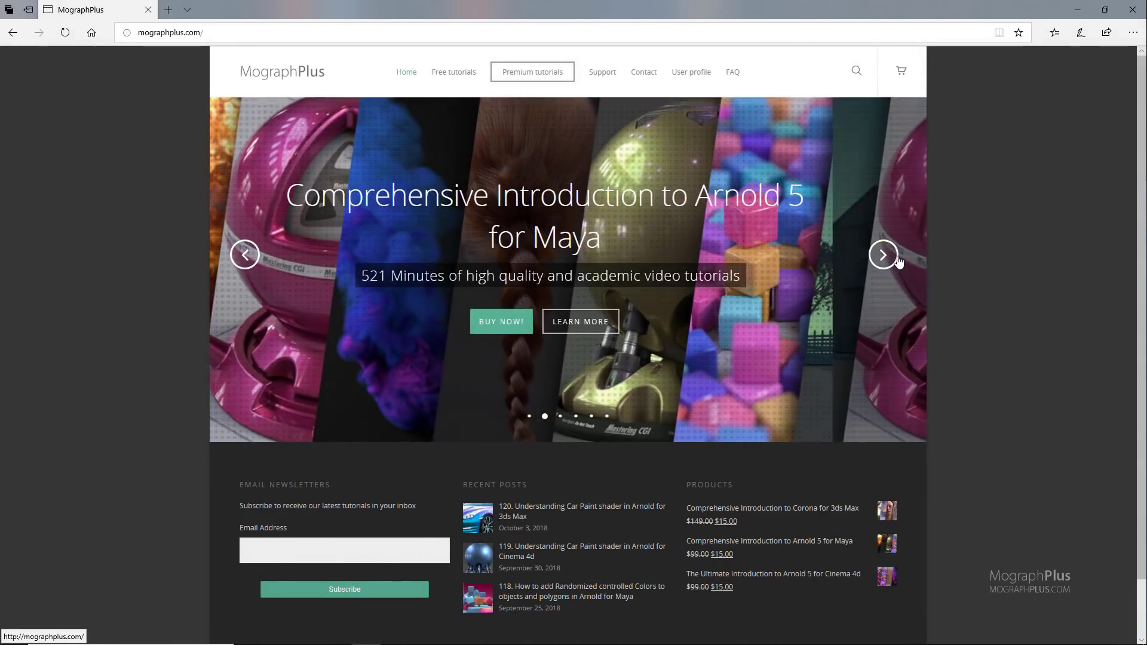
click(883, 254)
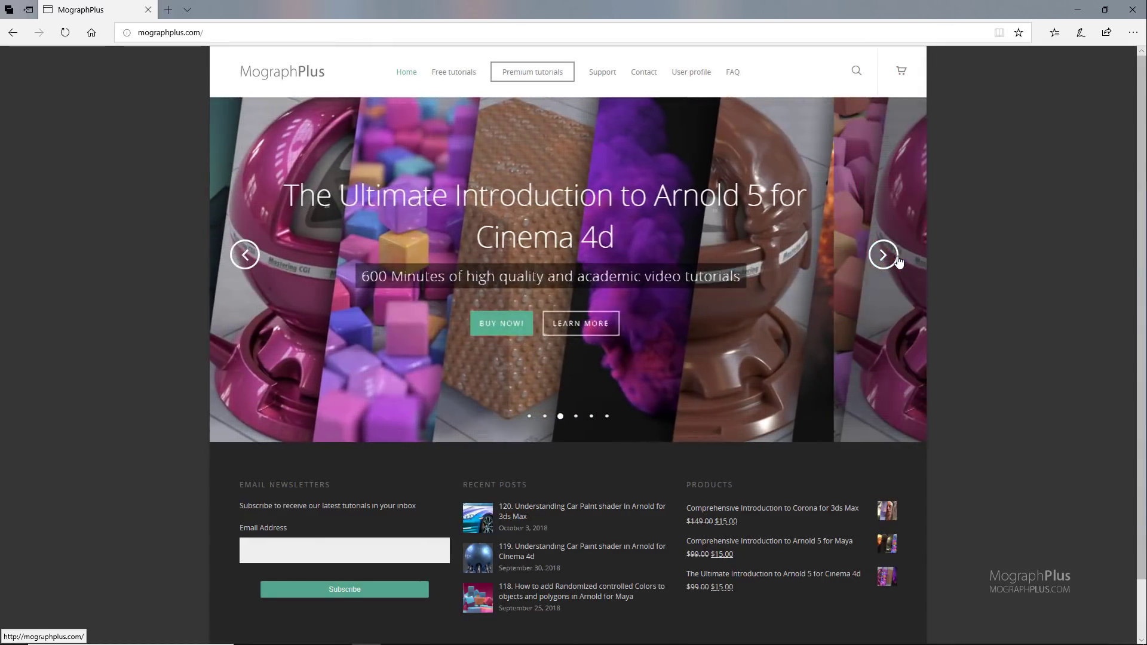
click(883, 255)
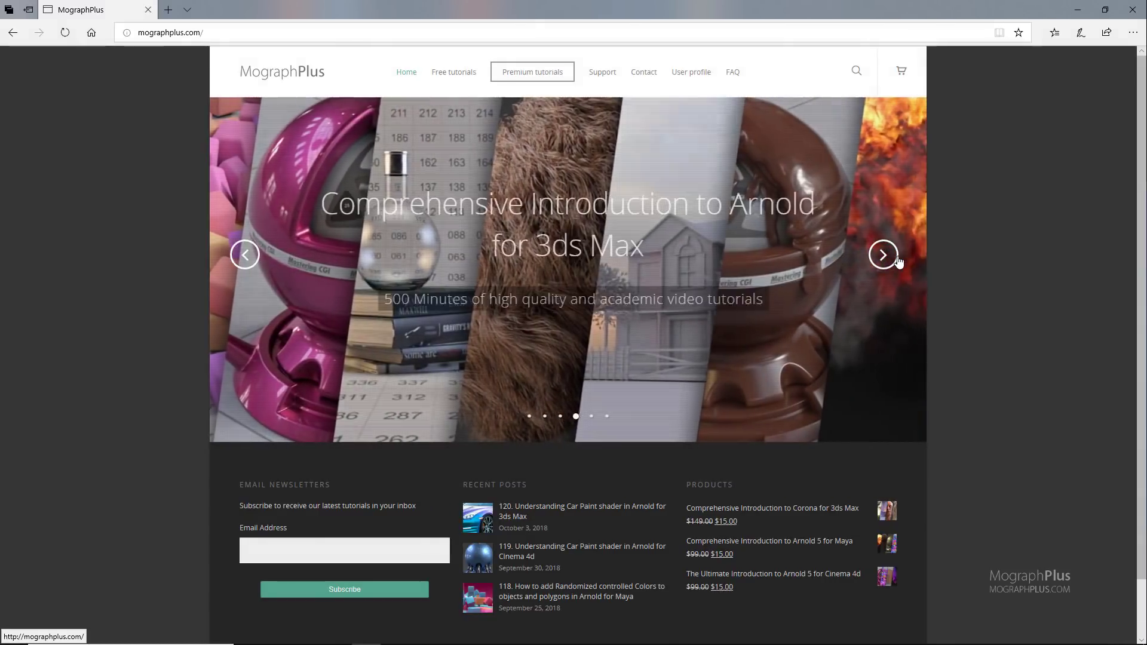